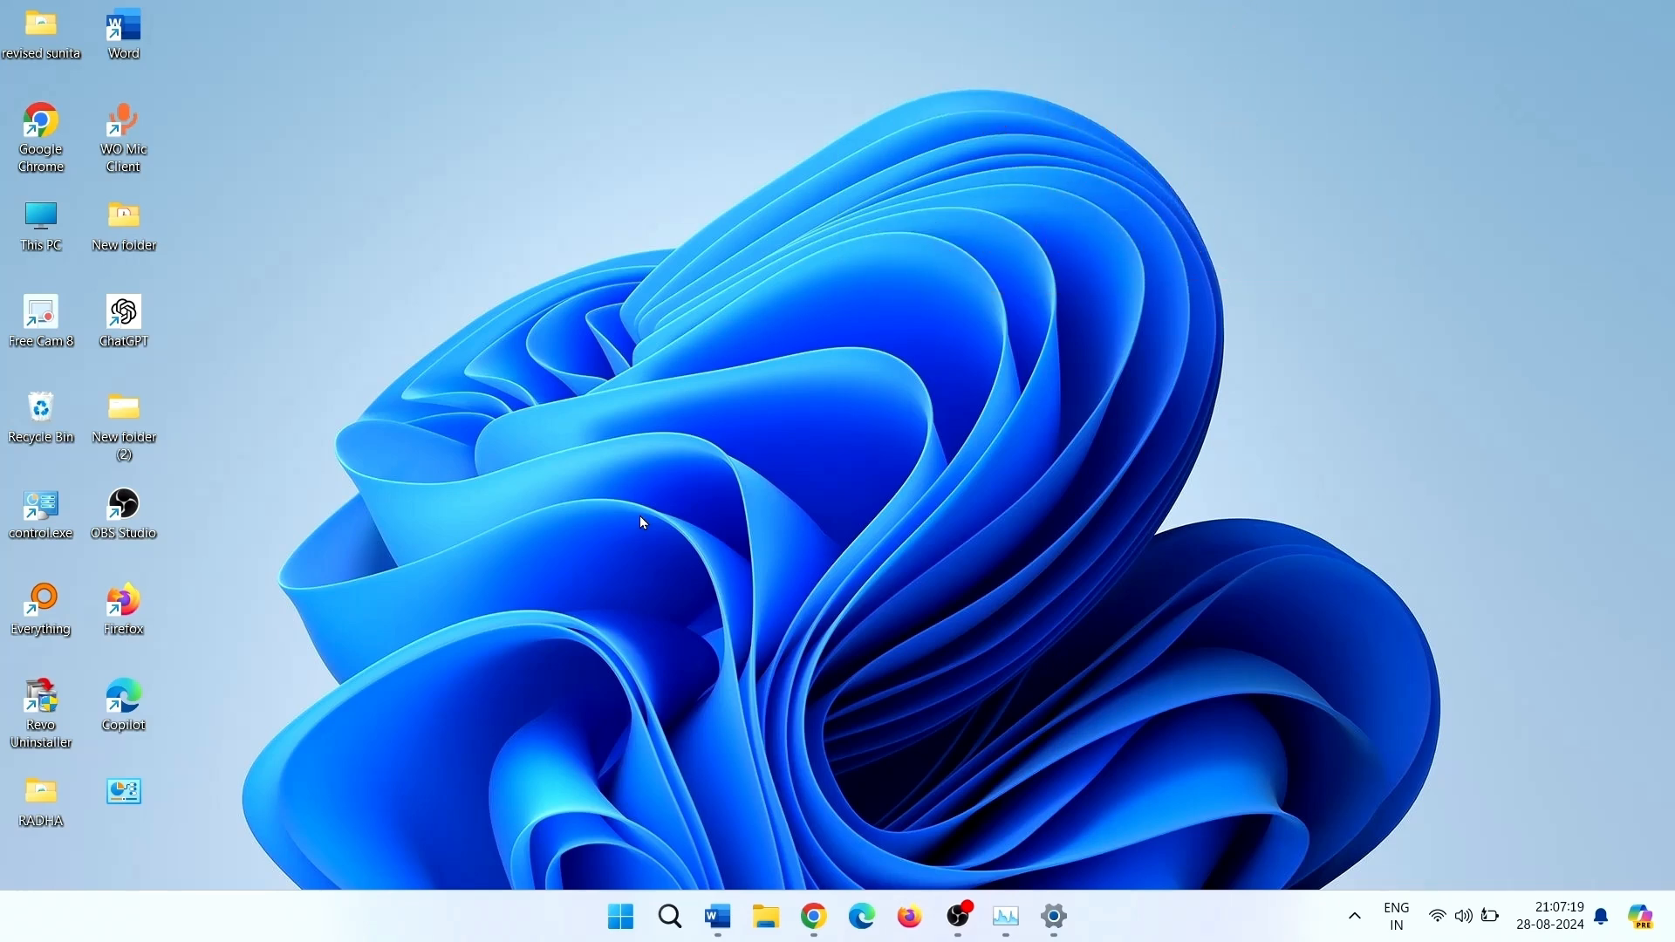
- Search Windows for "security" to find the Windows Security app
left_click(669, 915)
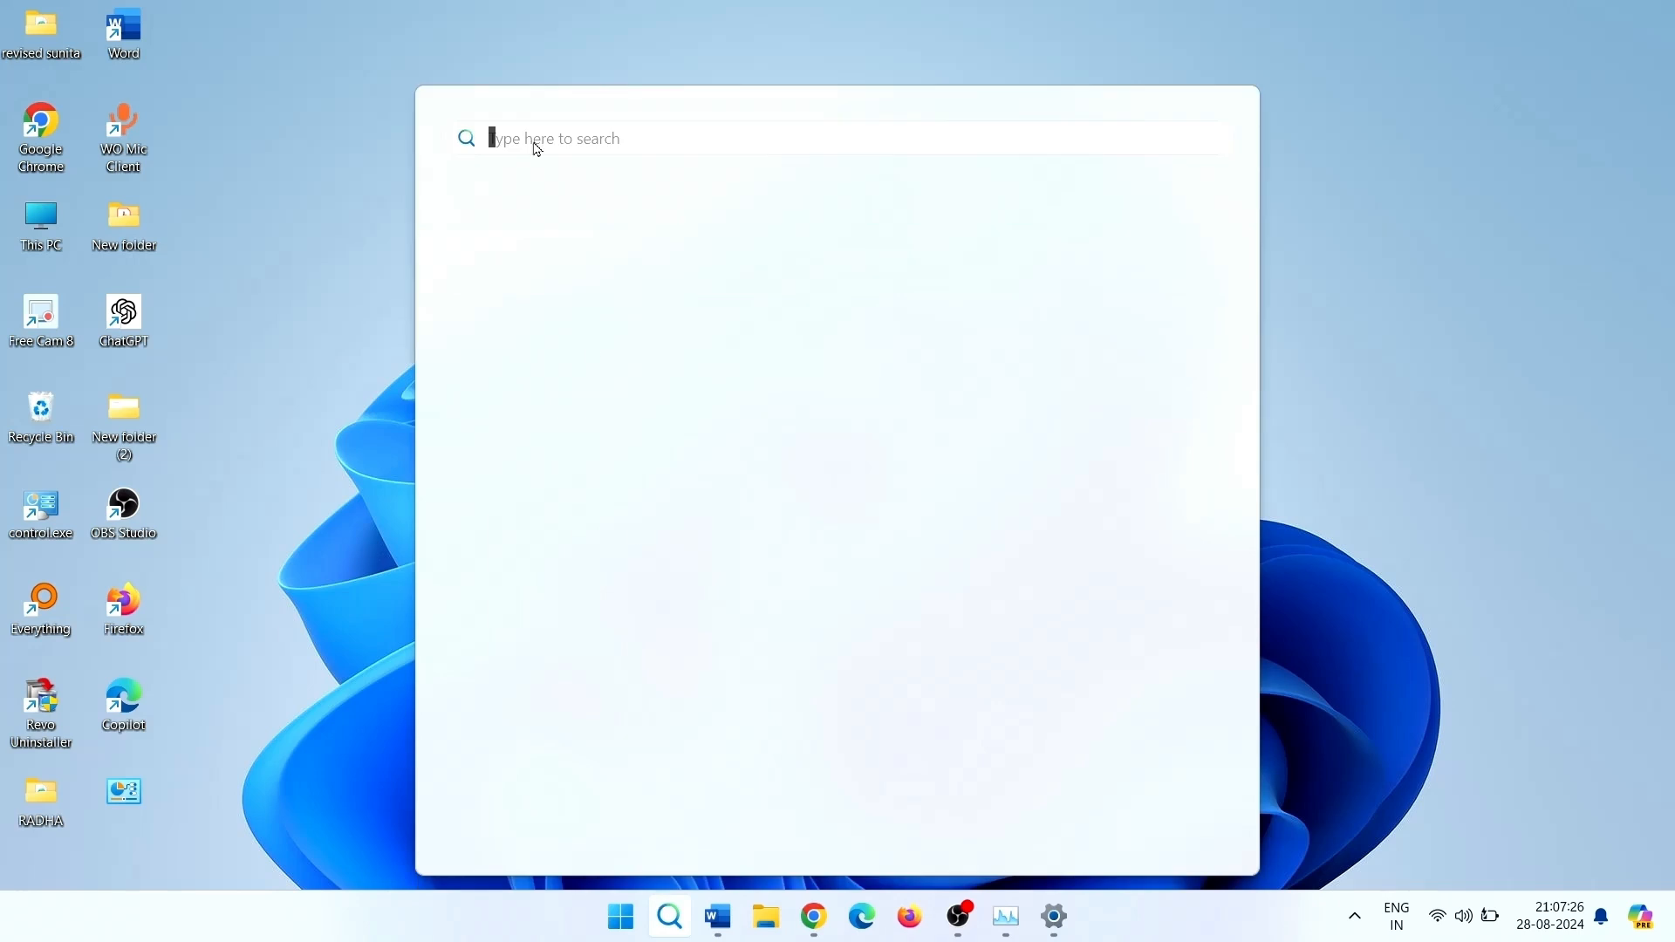
type("security")
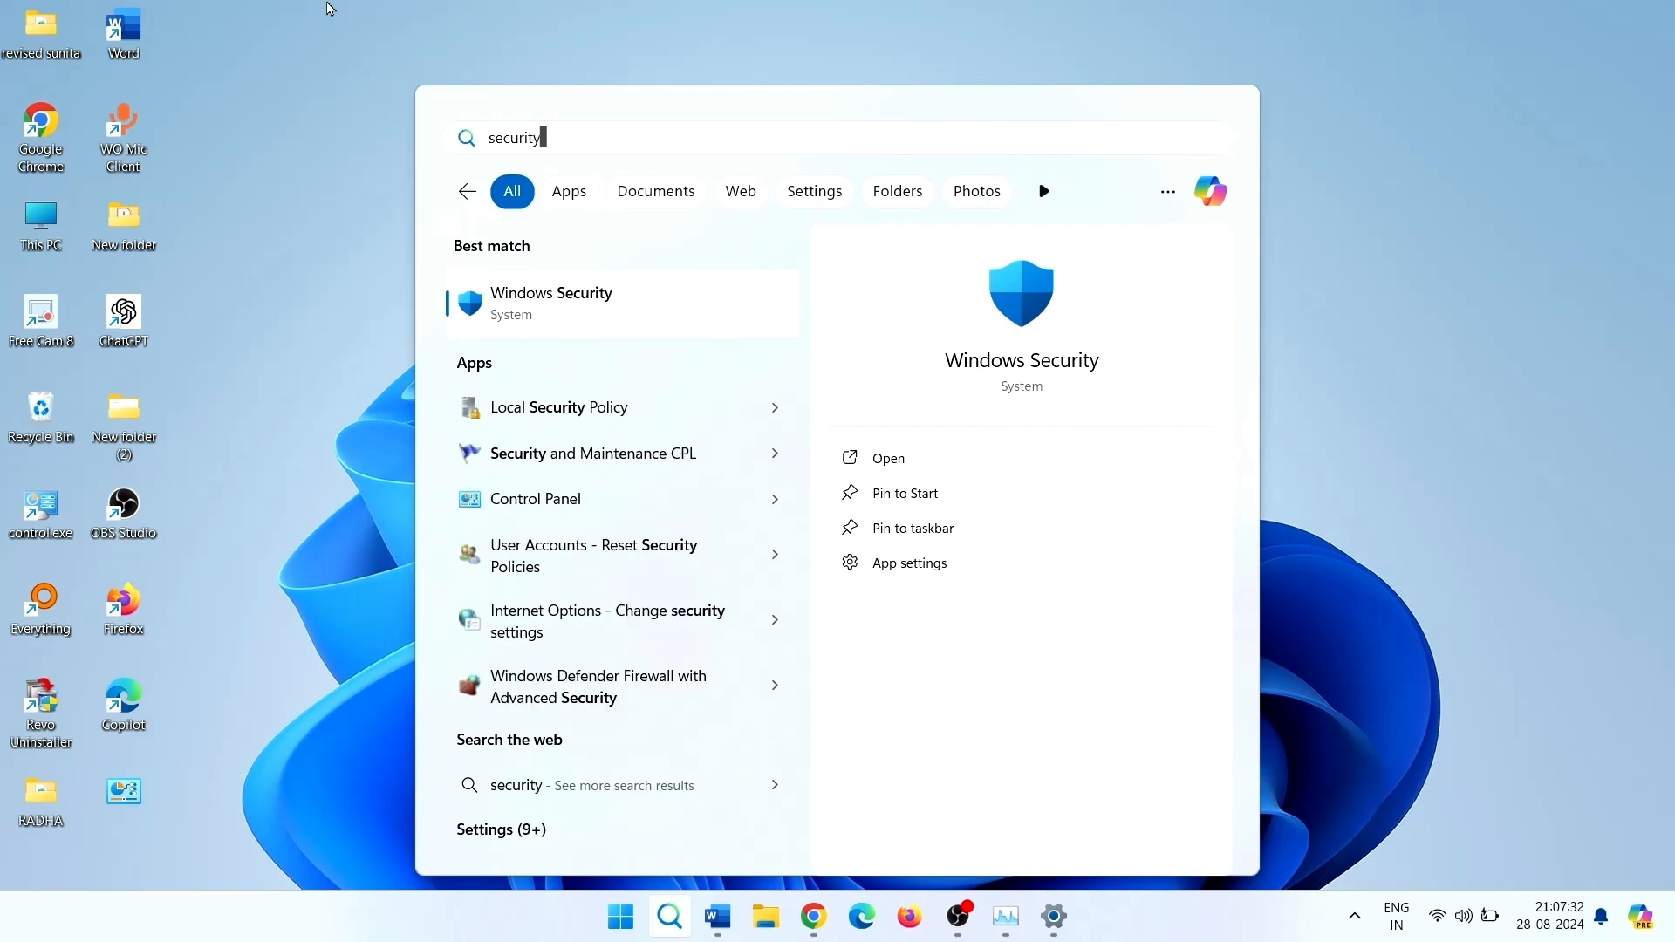
mouse_move(533, 346)
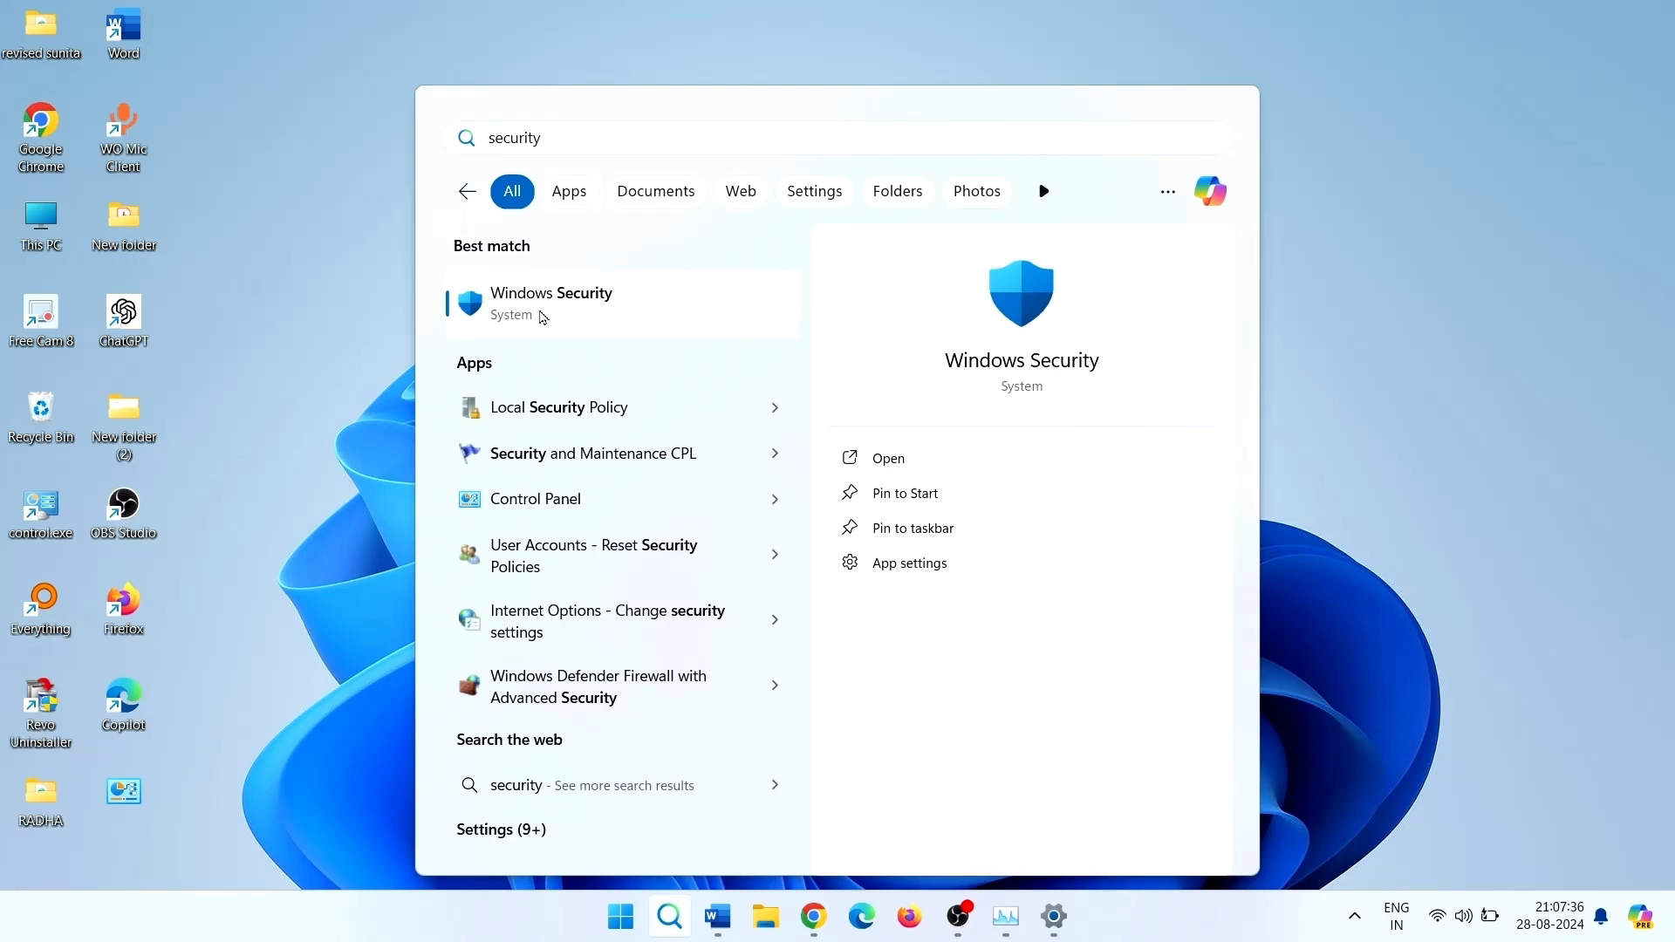
- Launch Windows Security and go to the Virus & threat protection page
left_click(551, 301)
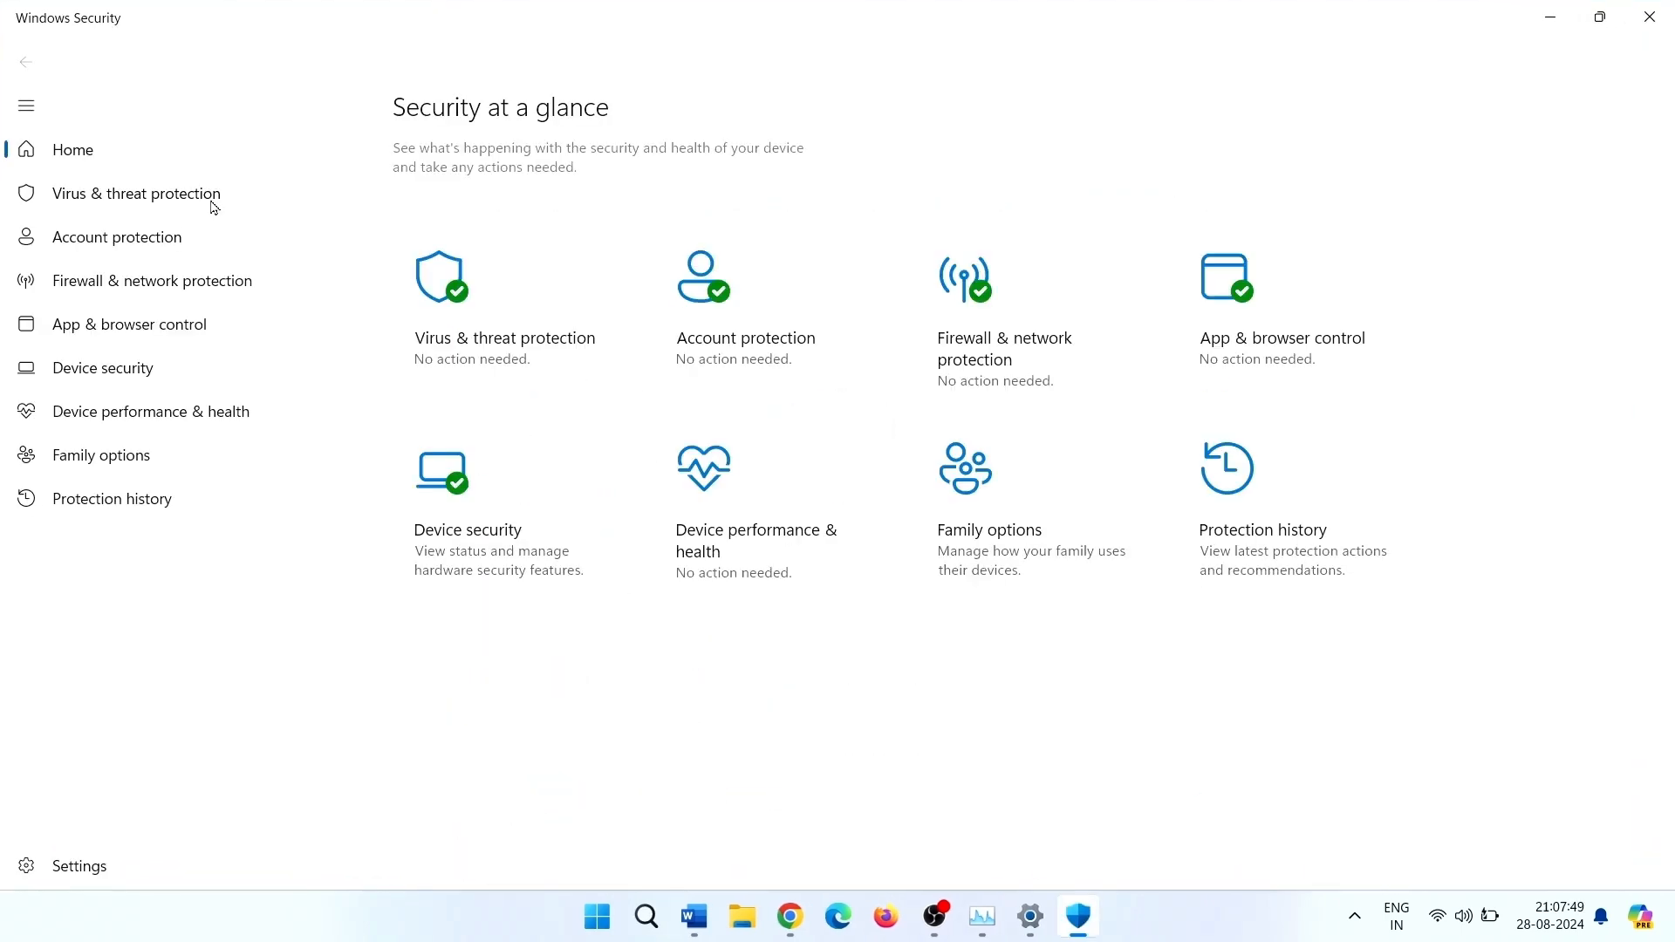
left_click(136, 194)
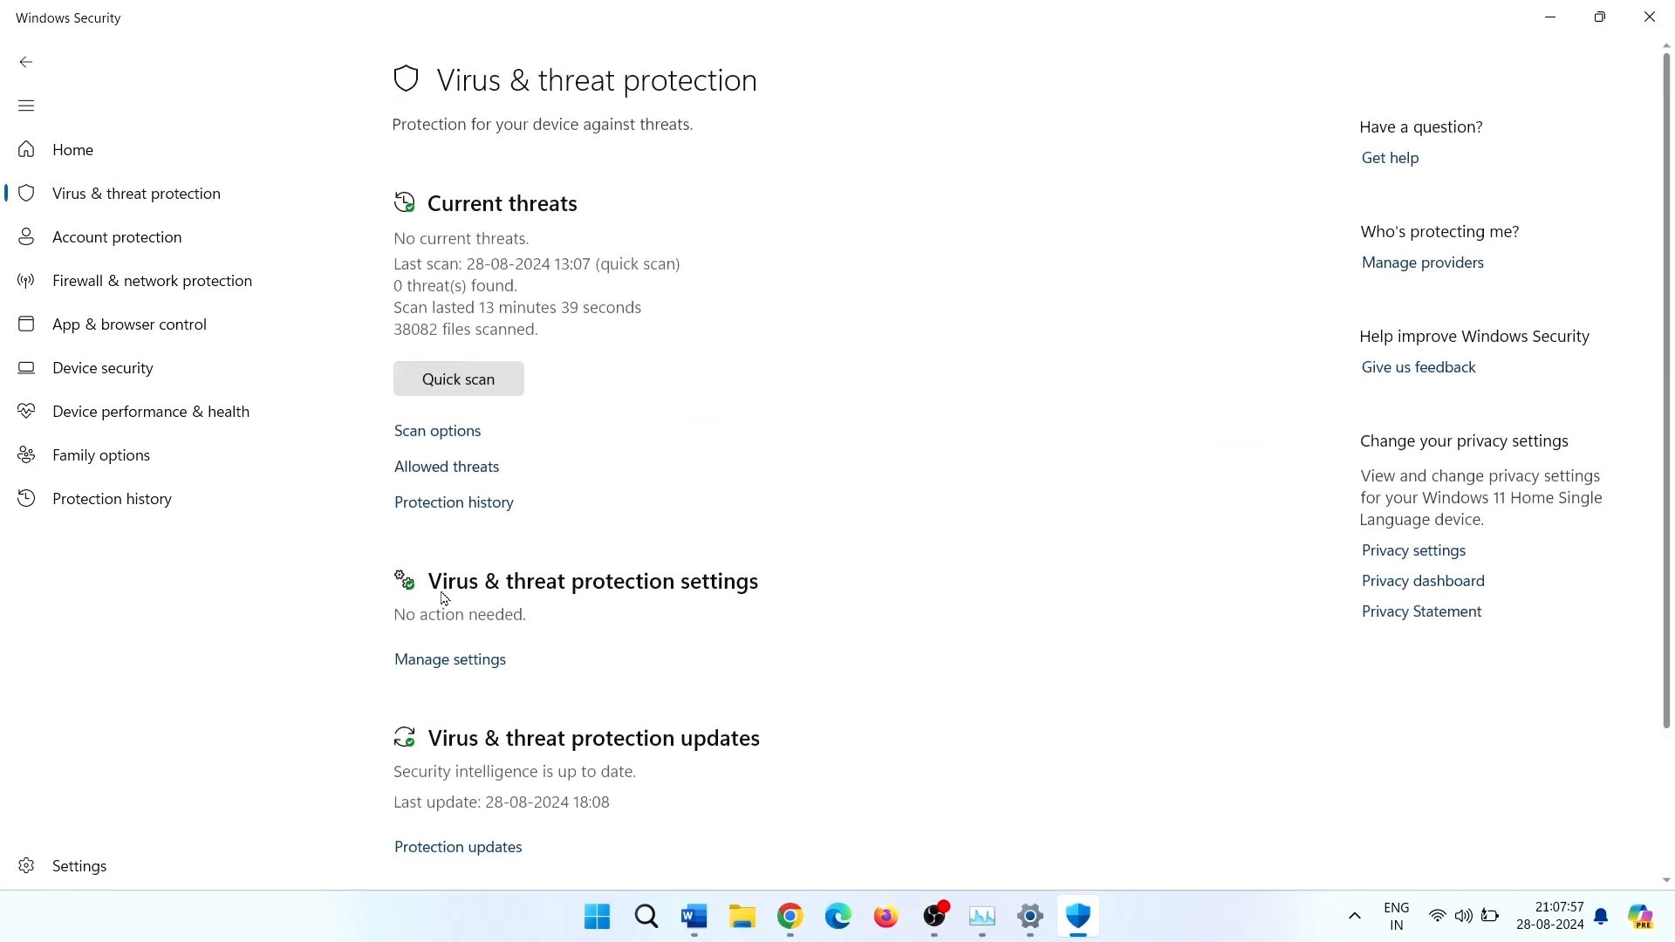
mouse_move(673, 598)
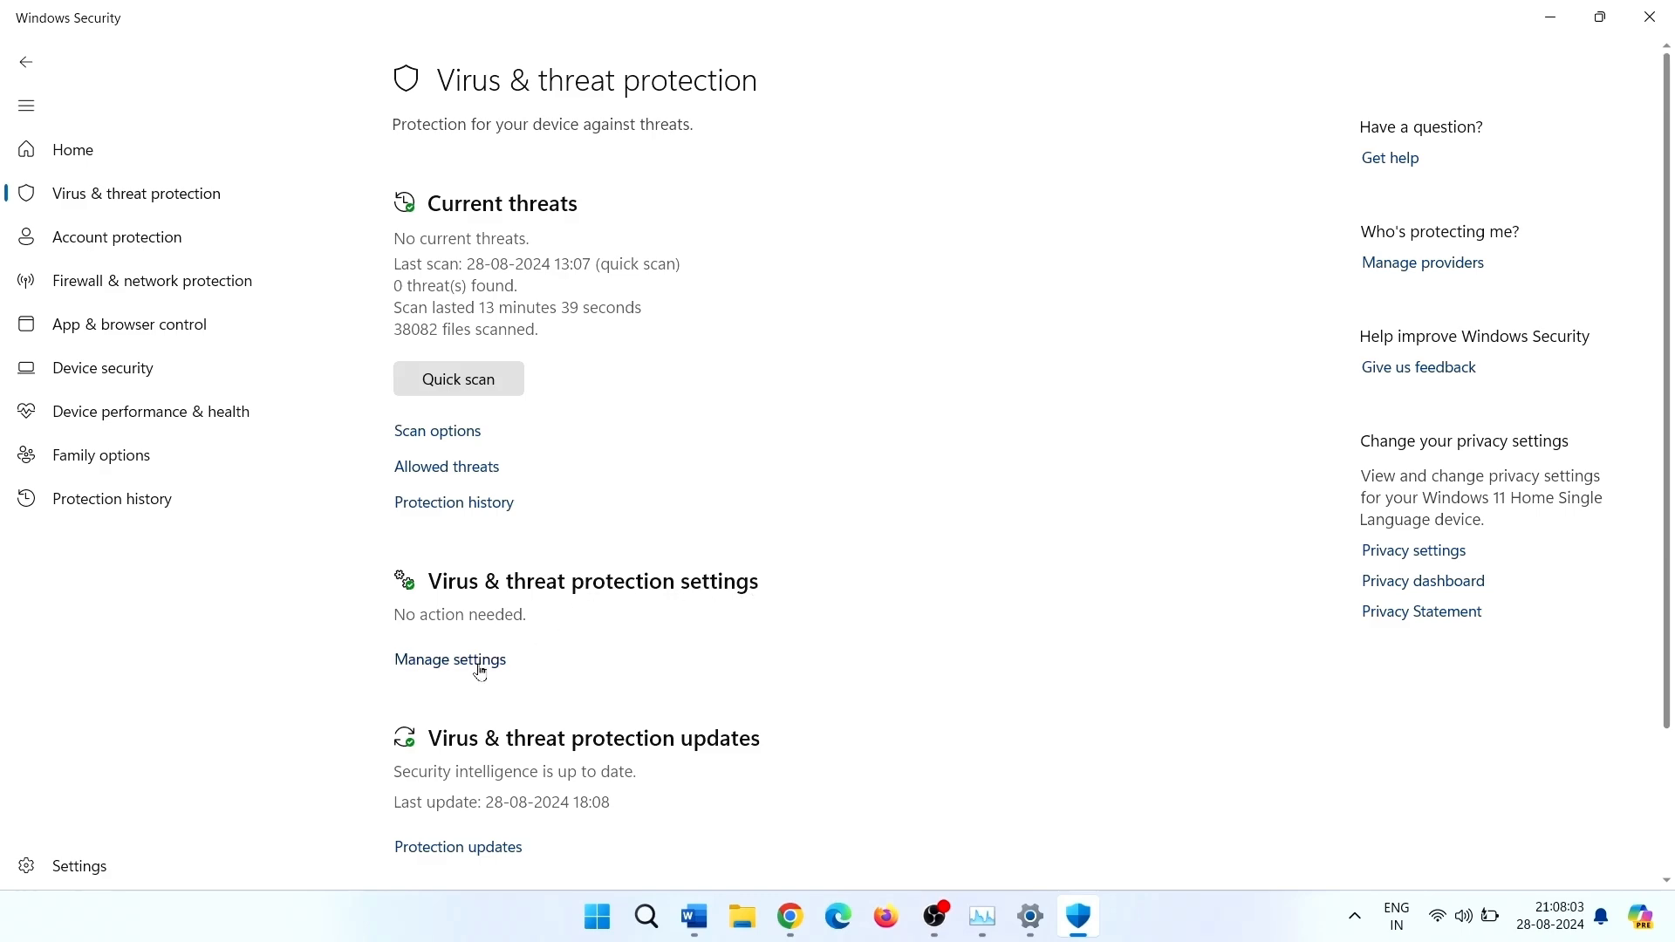
- Turn on Dev Drive protection in Manage settings and view its volumes, C: and D:
left_click(449, 660)
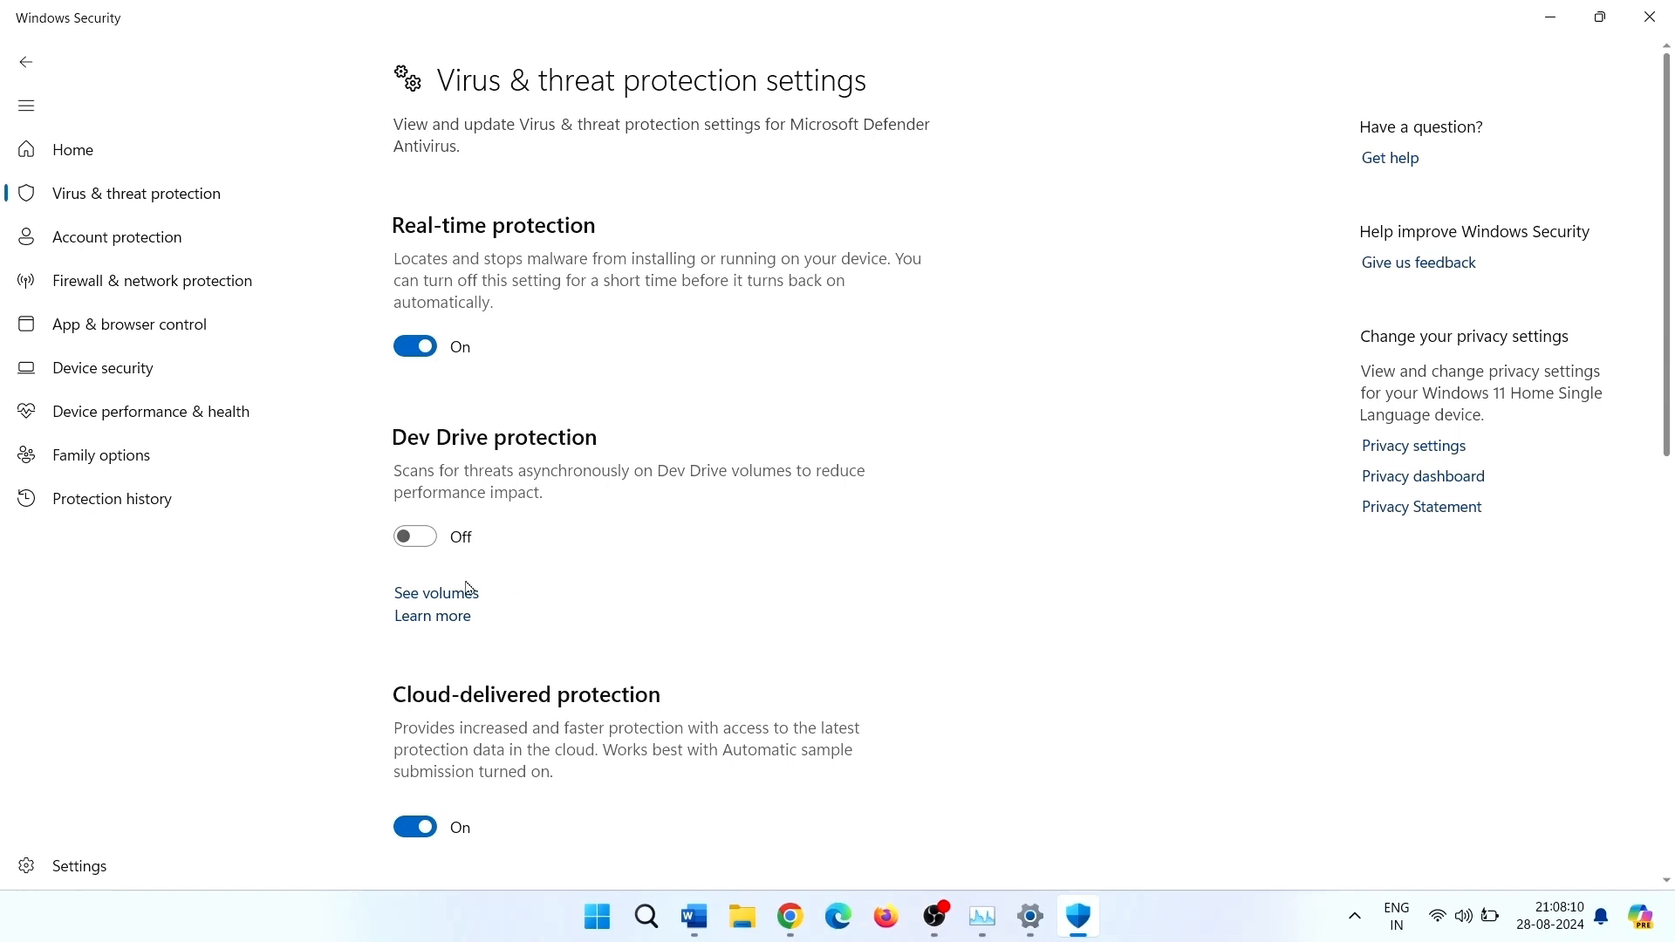
left_click(415, 537)
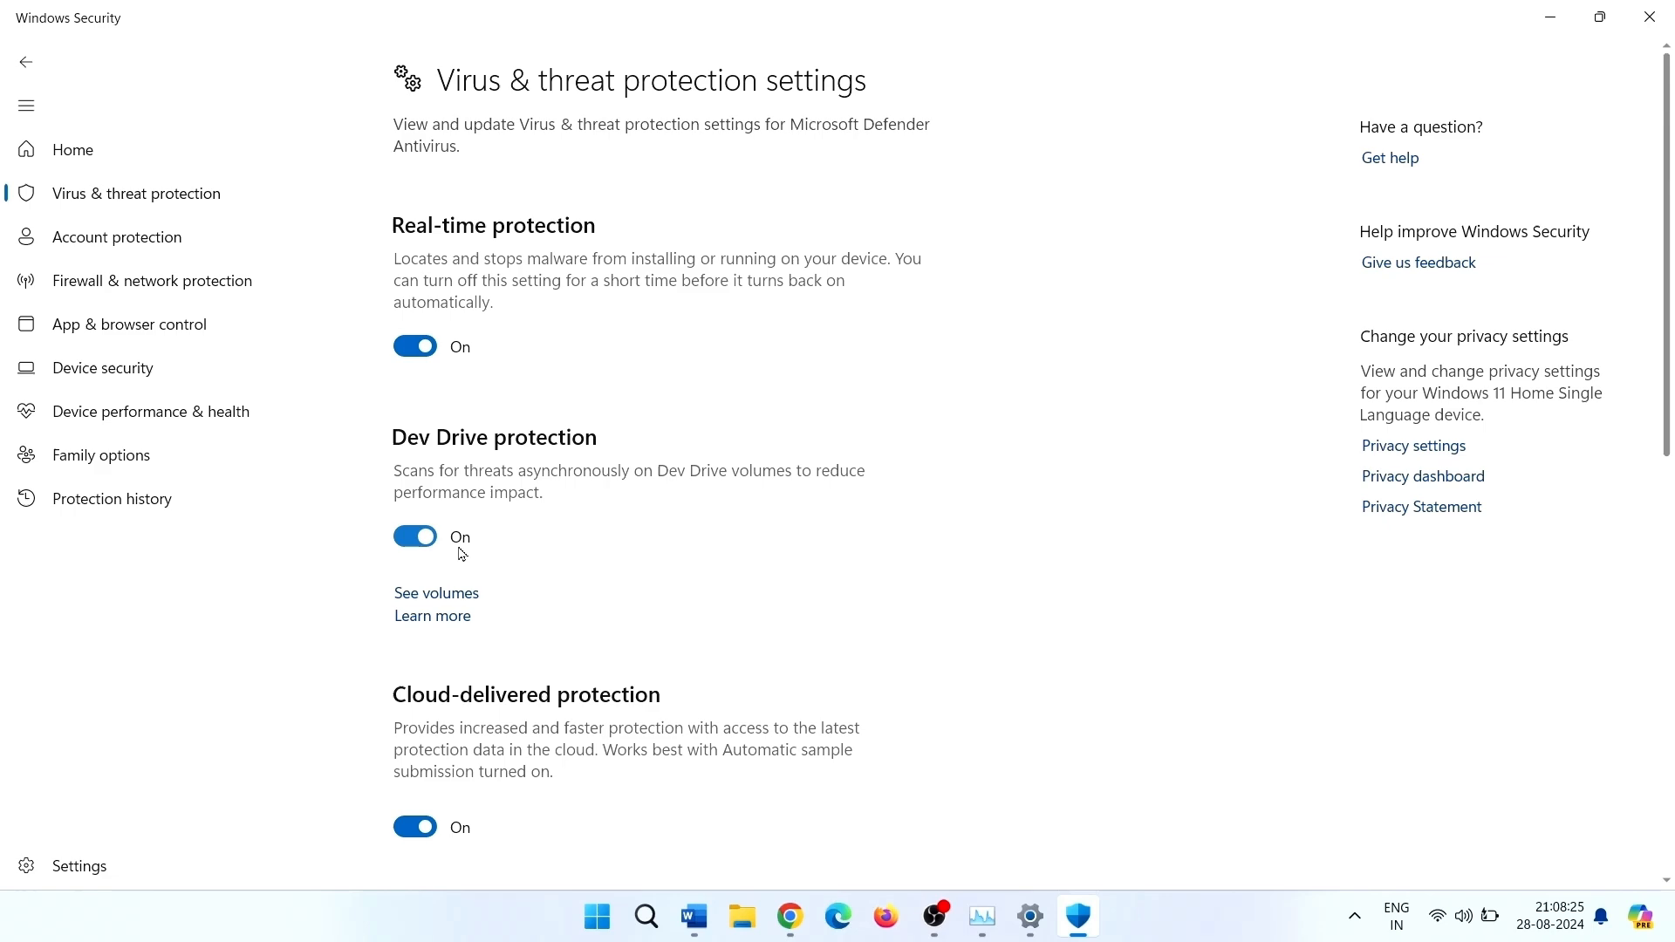
mouse_move(430, 594)
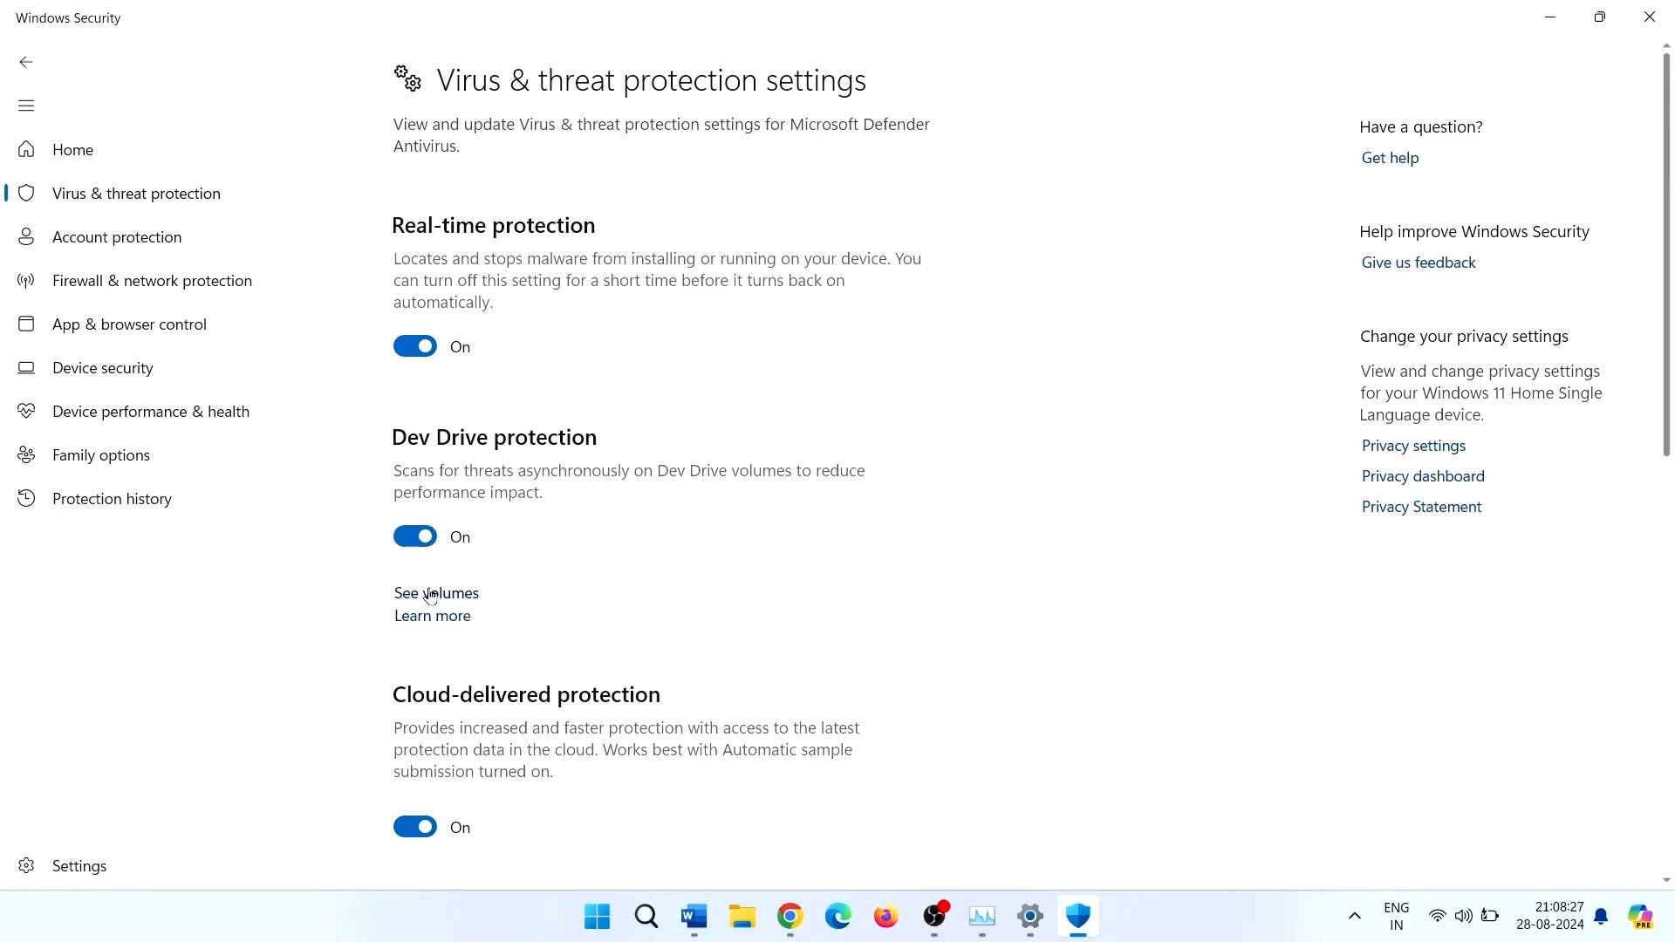
left_click(437, 593)
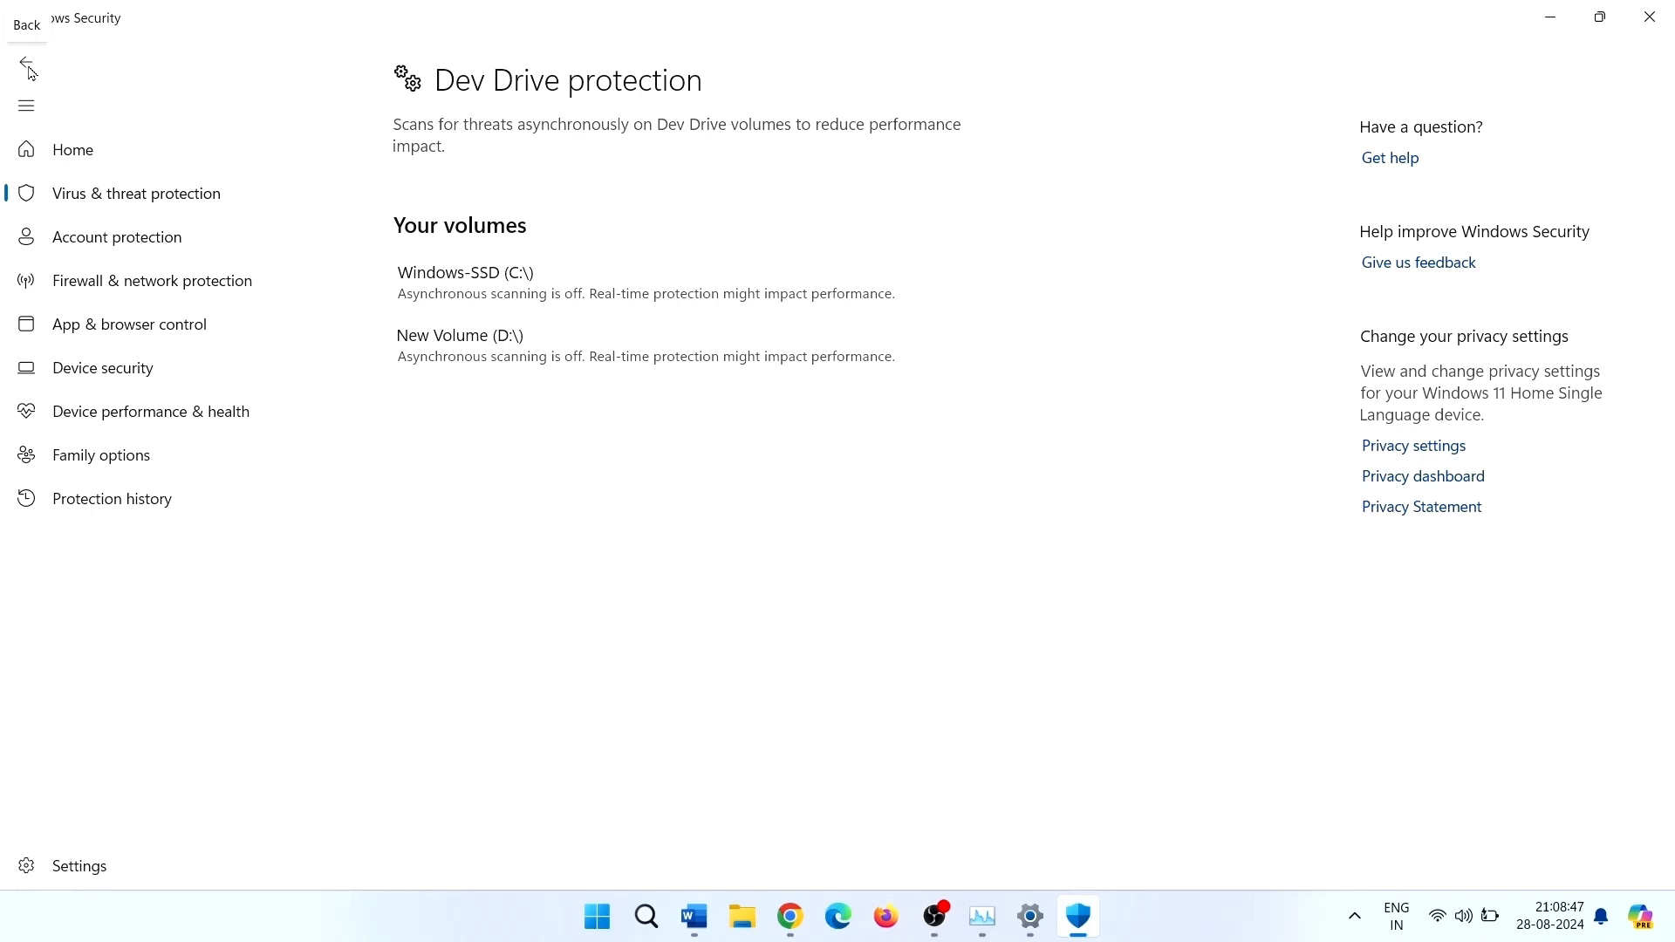
- Back on protection settings, toggle Dev Drive protection off and back on
left_click(26, 61)
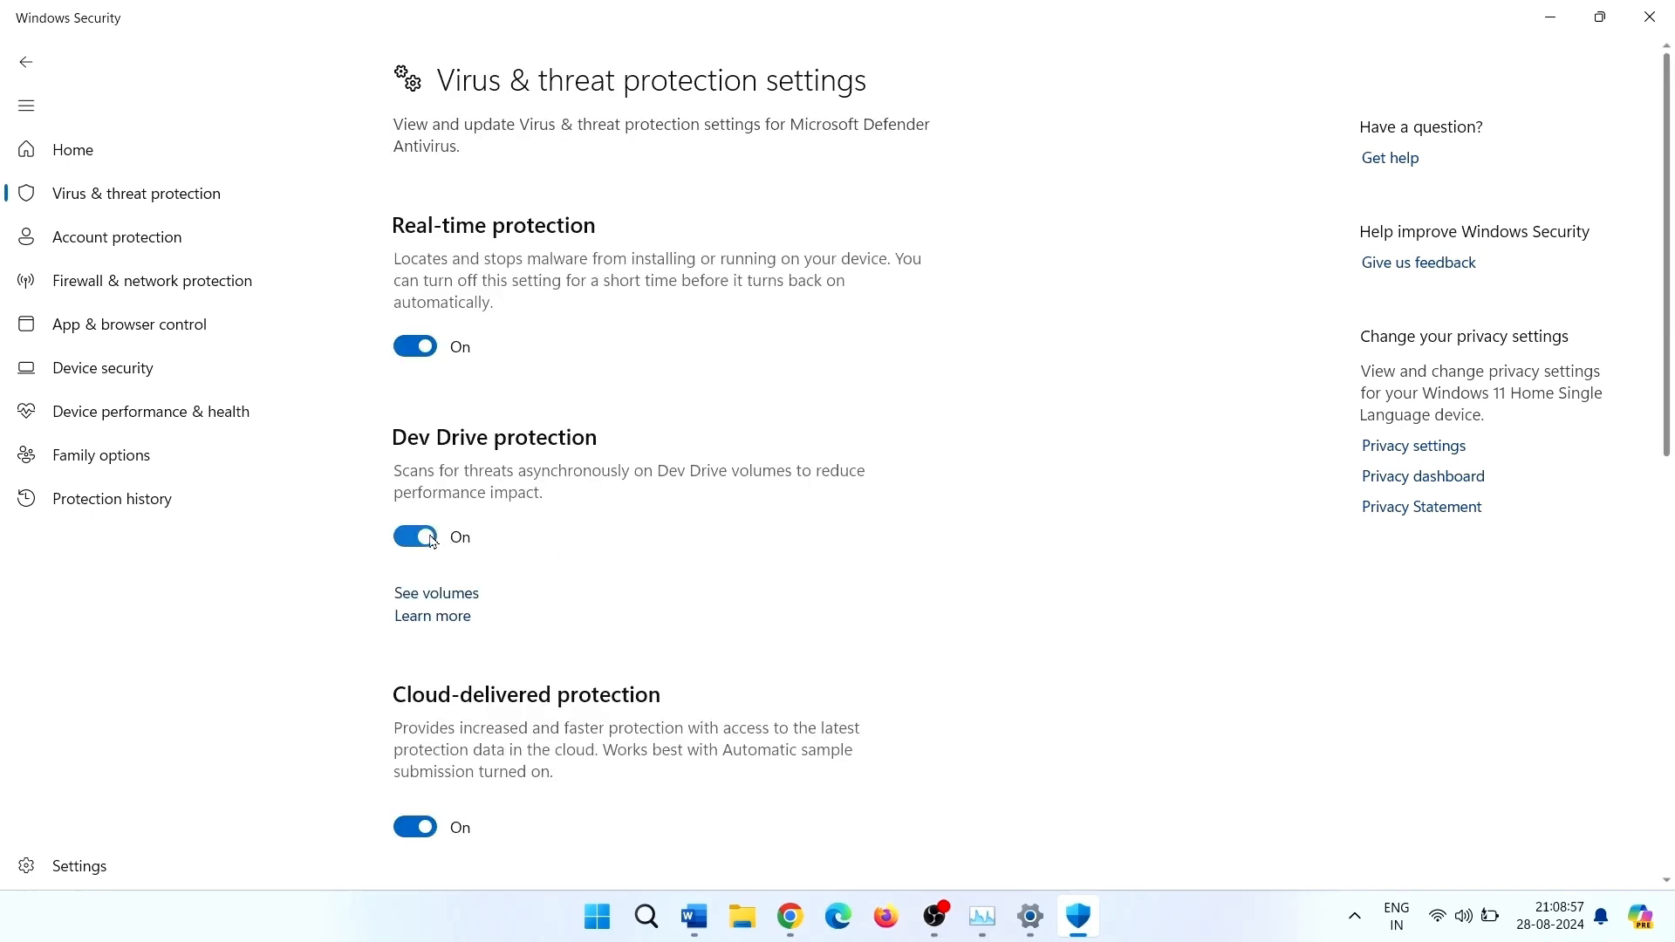
left_click(414, 536)
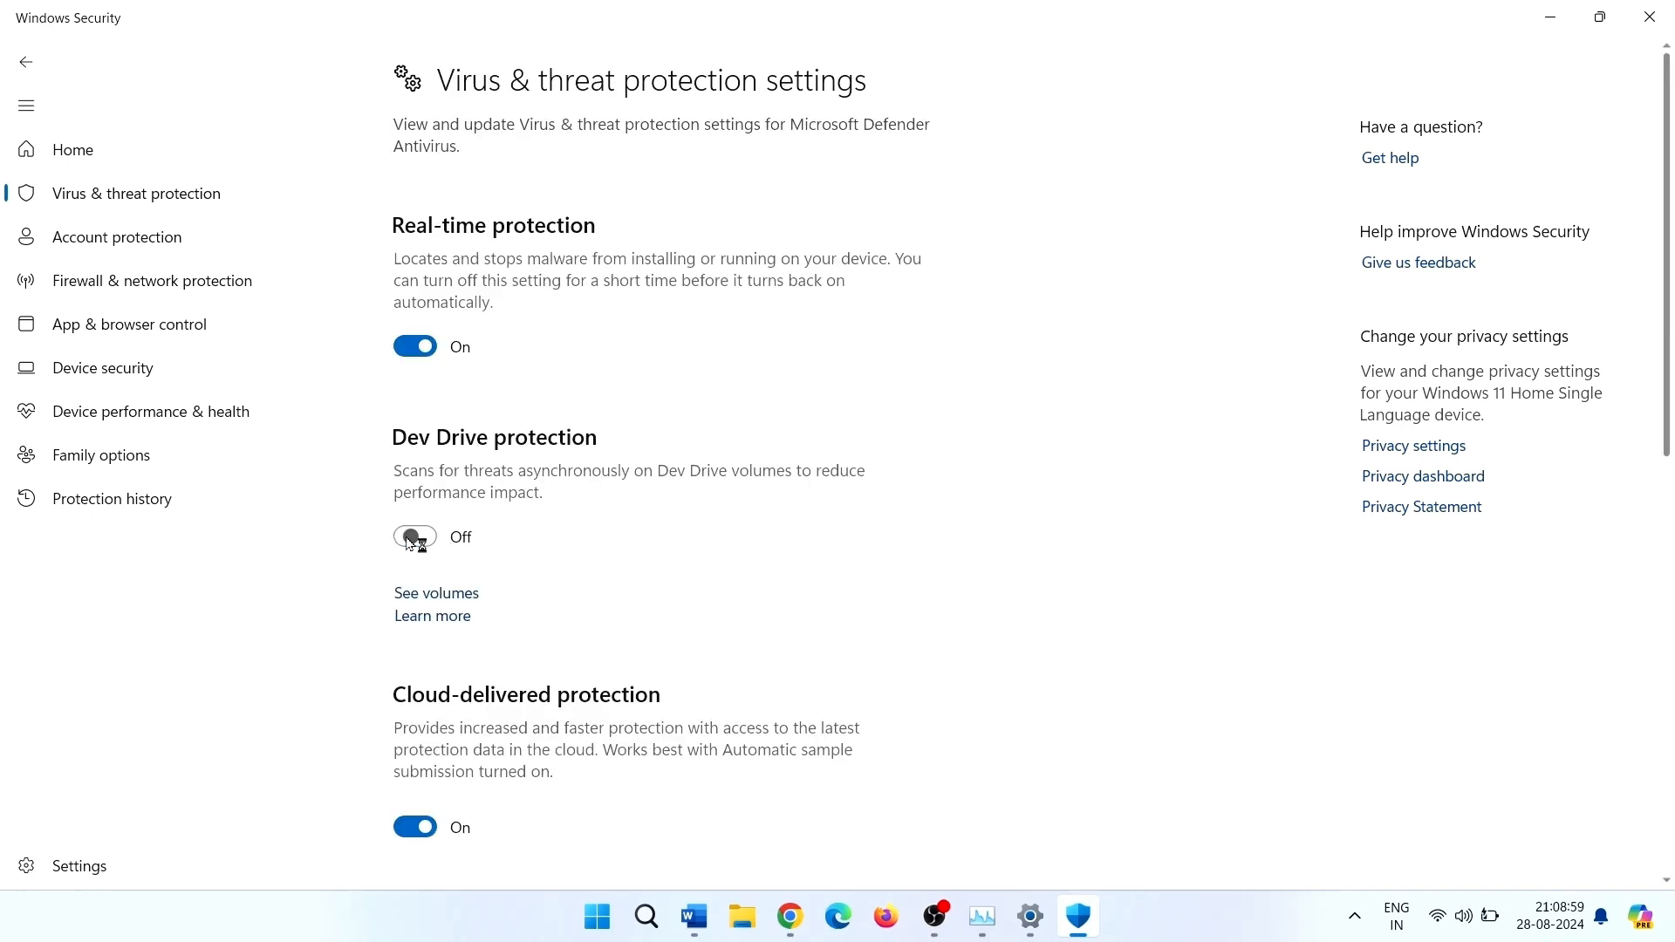
left_click(415, 537)
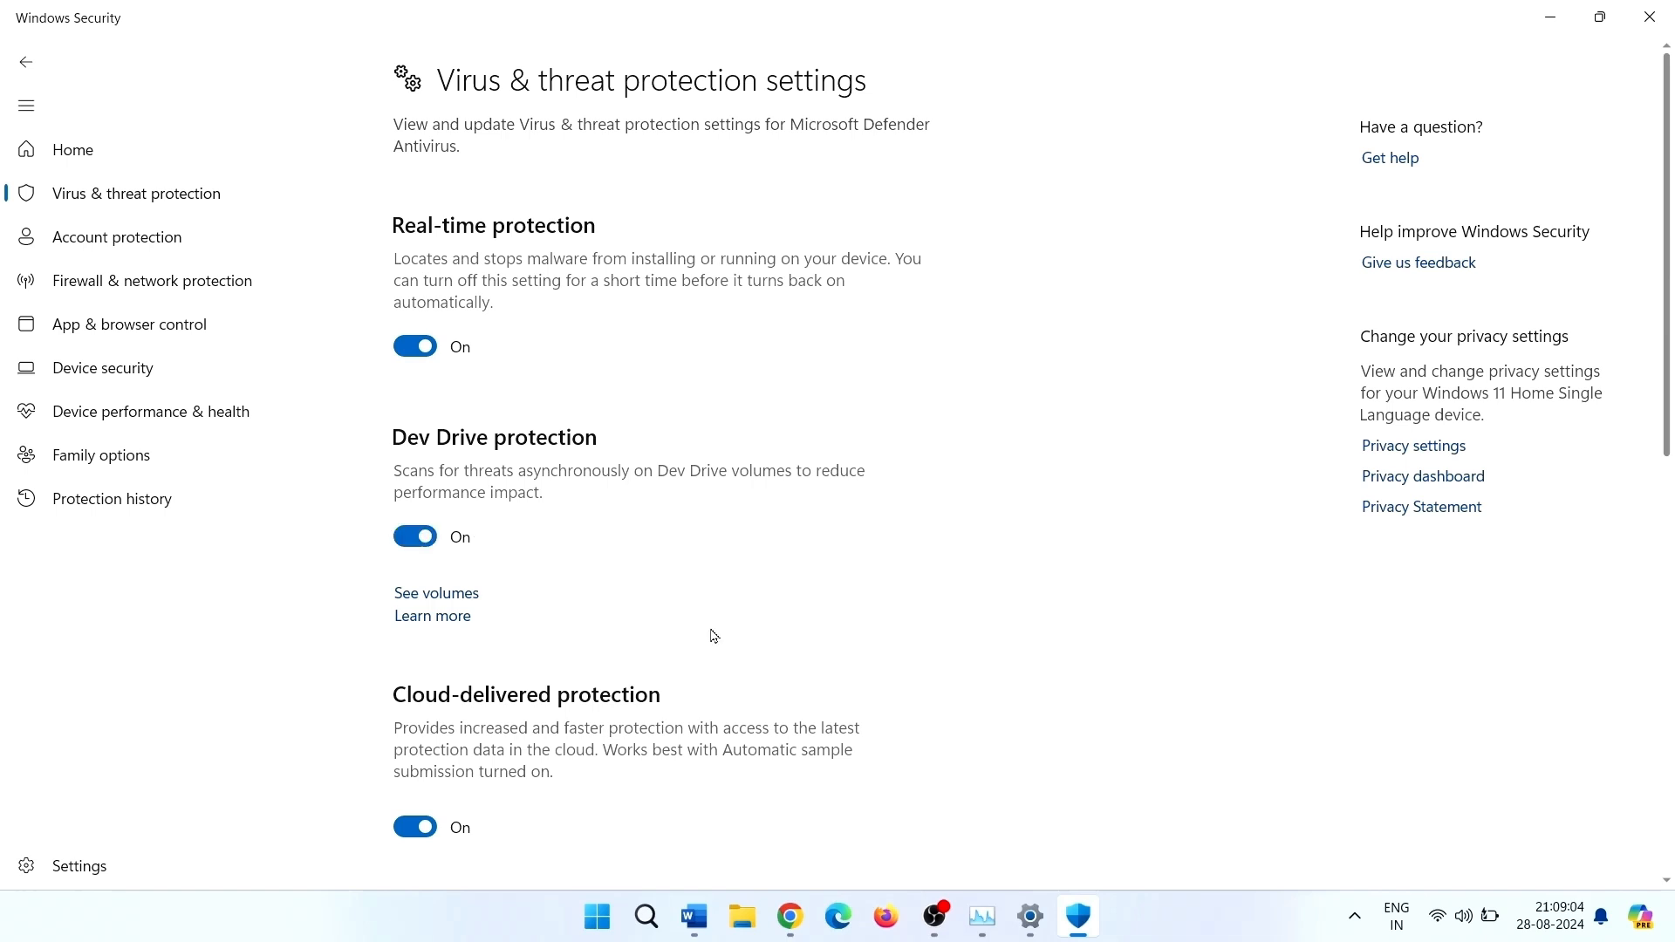